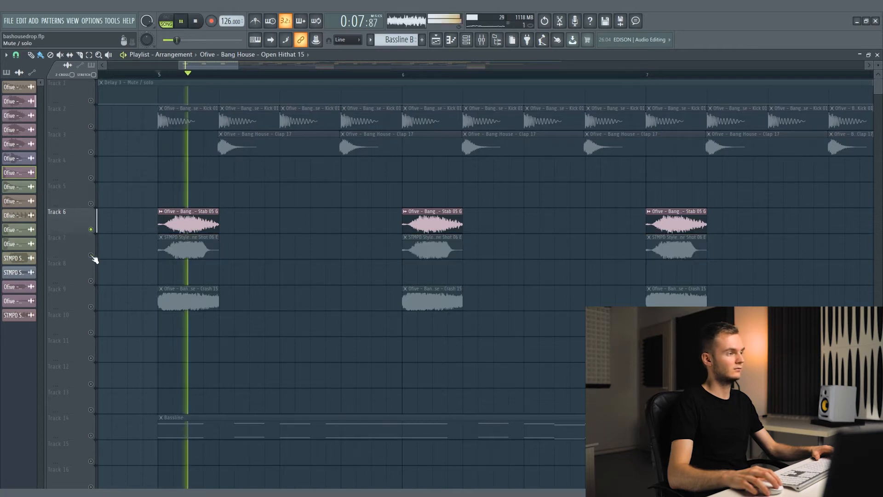
Step: Select the Let's Go vocal mixer insert to reveal its EQ, delay and Kickstartx64 slots
{"action": "left_click", "coordinate": [179, 250]}
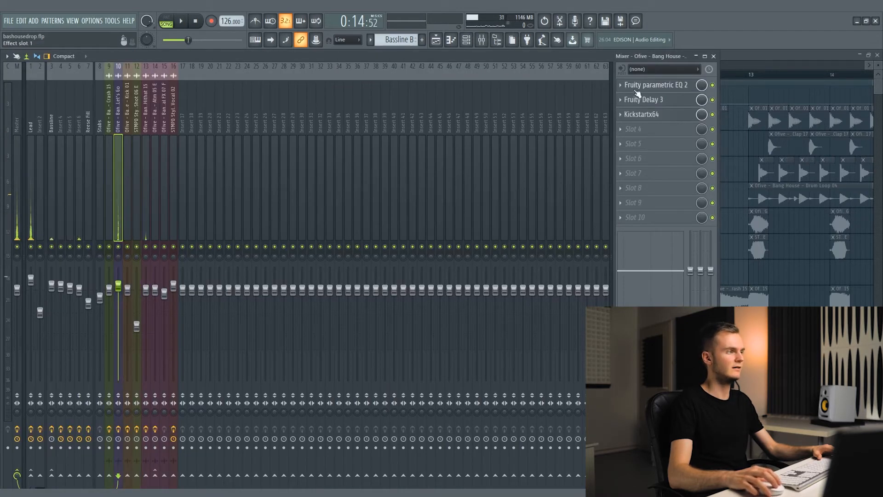
Step: Inspect the vocal's Fruity parametric EQ 2 and Fruity Delay 3, moving Kickstartx64 to slot 4
{"action": "left_click", "coordinate": [655, 85]}
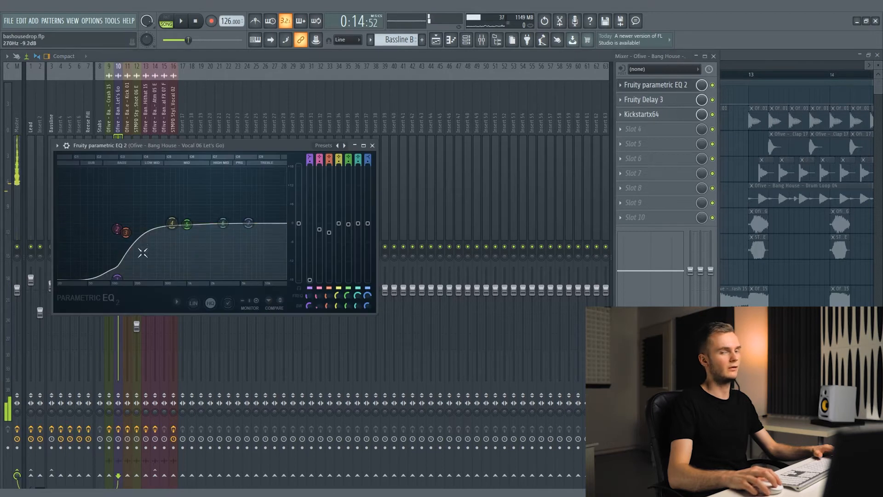
{"action": "left_click_drag", "start_coordinate": [125, 231], "coordinate": [127, 228]}
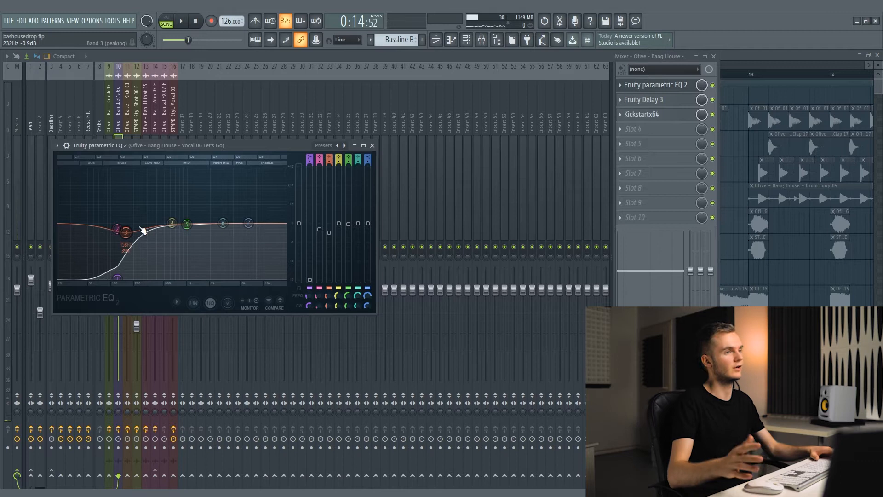
{"action": "left_click", "coordinate": [642, 99]}
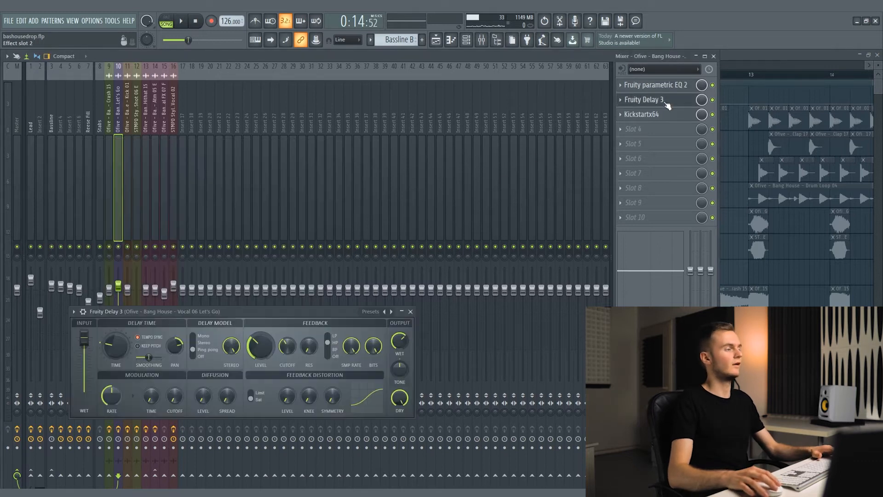
{"action": "left_click_drag", "start_coordinate": [106, 312], "coordinate": [174, 284]}
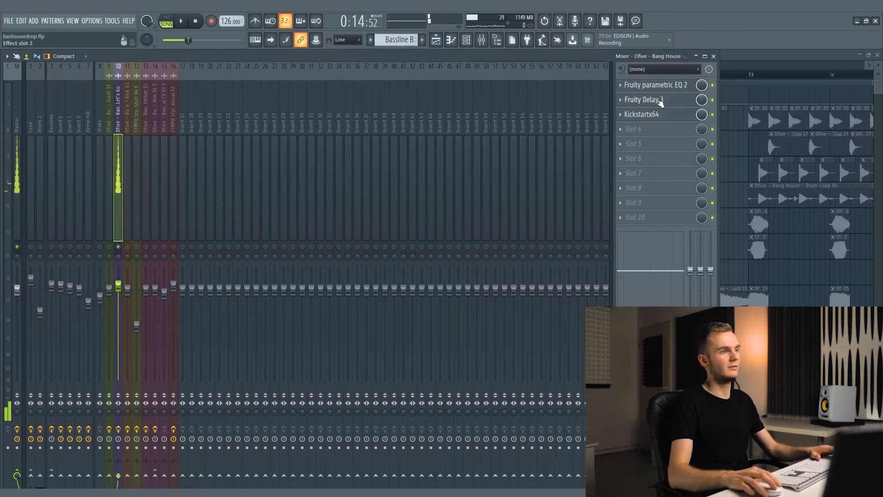
Step: Review and close the Fruity Delay 3 settings, then leave them open on screen
{"action": "left_click", "coordinate": [647, 100]}
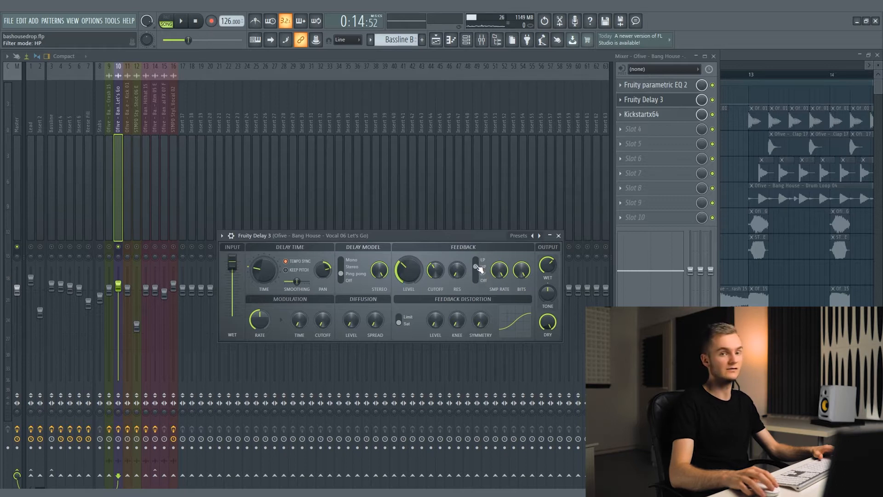
{"action": "left_click", "coordinate": [559, 236]}
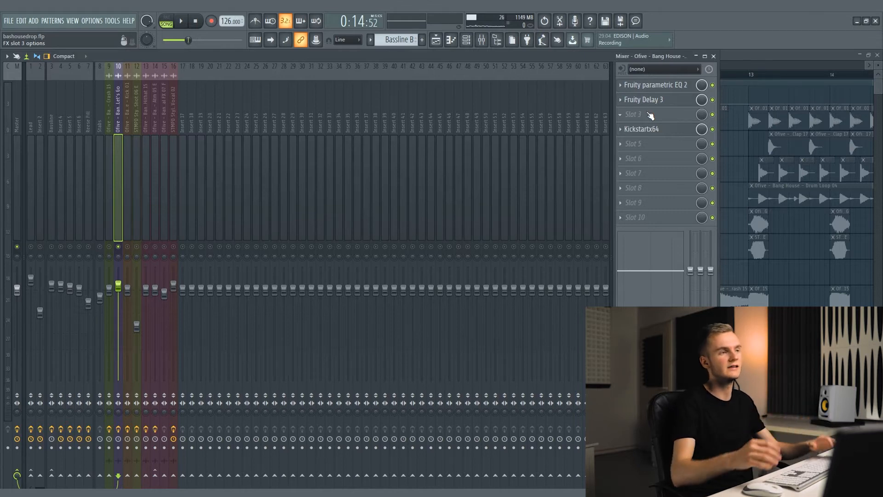
{"action": "left_click", "coordinate": [644, 99]}
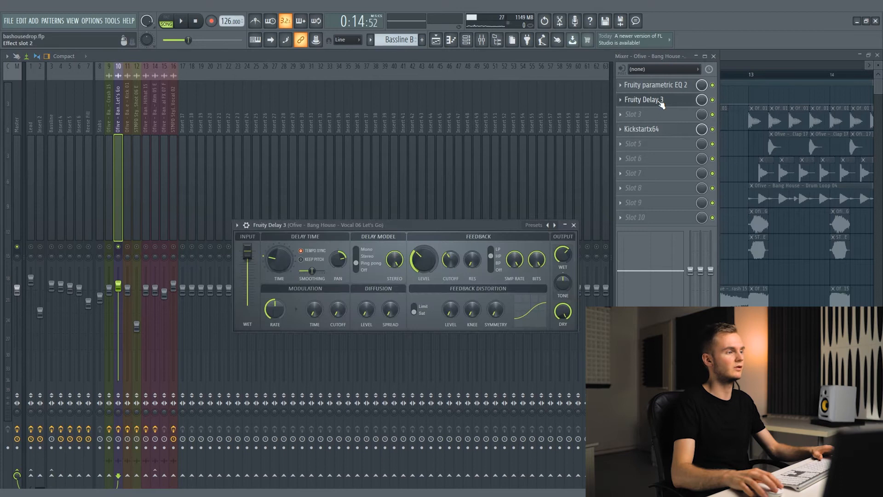
Step: View the Kickstartx64 sidechain and its Track 17 mix-level automation in the Playlist
{"action": "left_click", "coordinate": [643, 128]}
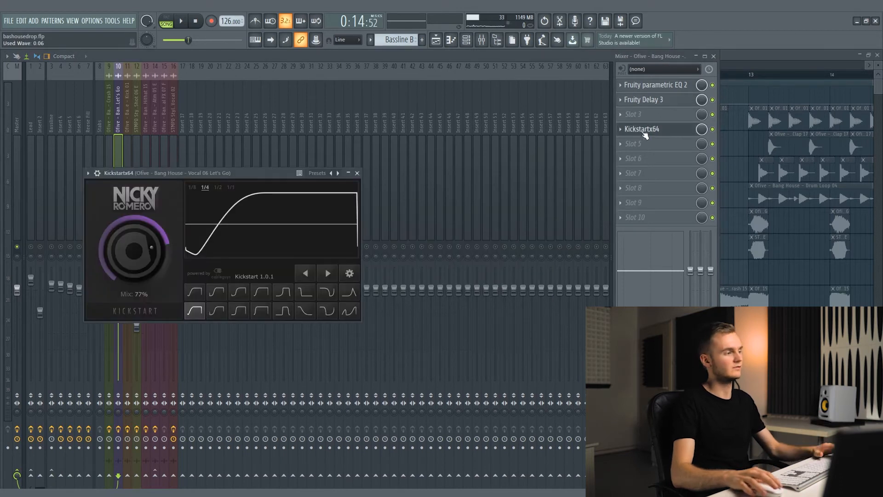
{"action": "left_click", "coordinate": [357, 173]}
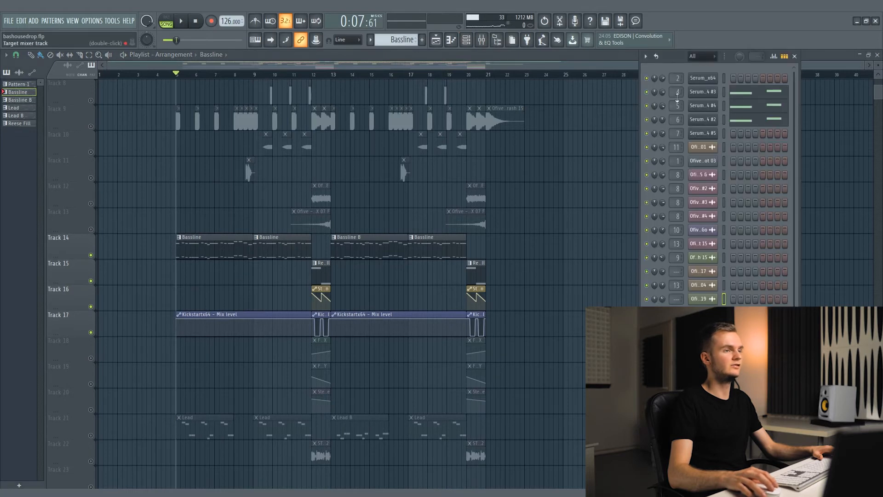
Step: Select the Reese Fill mixer insert and display its Fruity parametric EQ 2 curve
{"action": "left_click", "coordinate": [702, 91]}
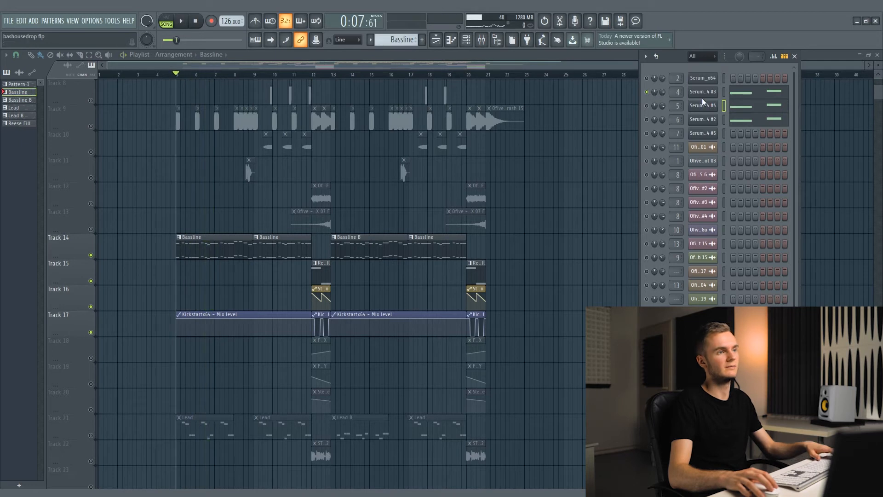
{"action": "left_click", "coordinate": [703, 91]}
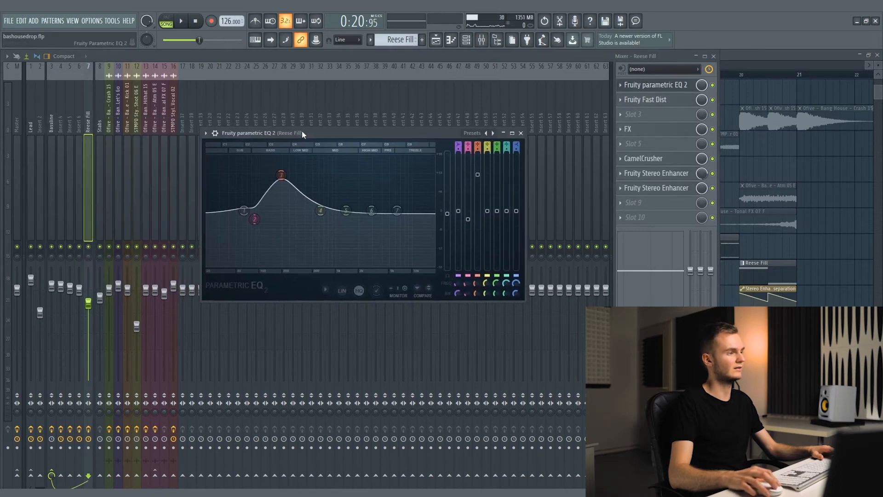
Step: Close the Reese Fill EQ, view its Fruity Fast Dist, and bring up the Effector FX slot
{"action": "left_click_drag", "start_coordinate": [280, 174], "coordinate": [280, 169]}
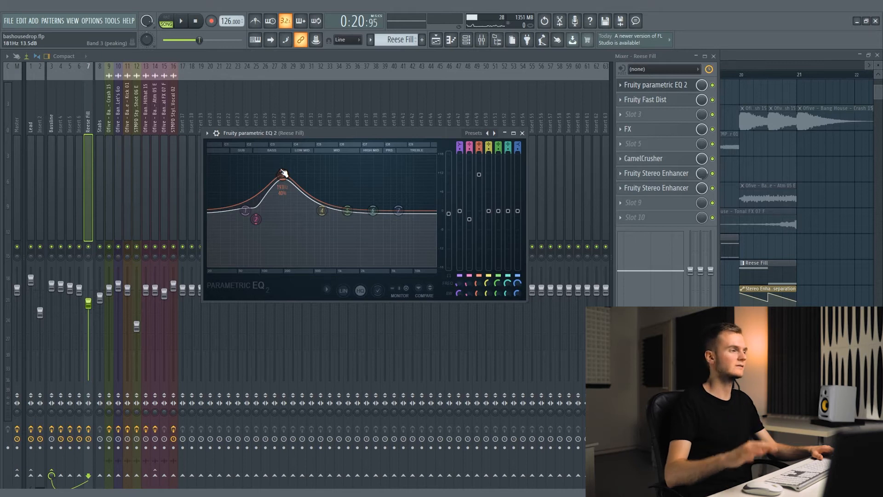
{"action": "left_click_drag", "start_coordinate": [263, 132], "coordinate": [276, 145]}
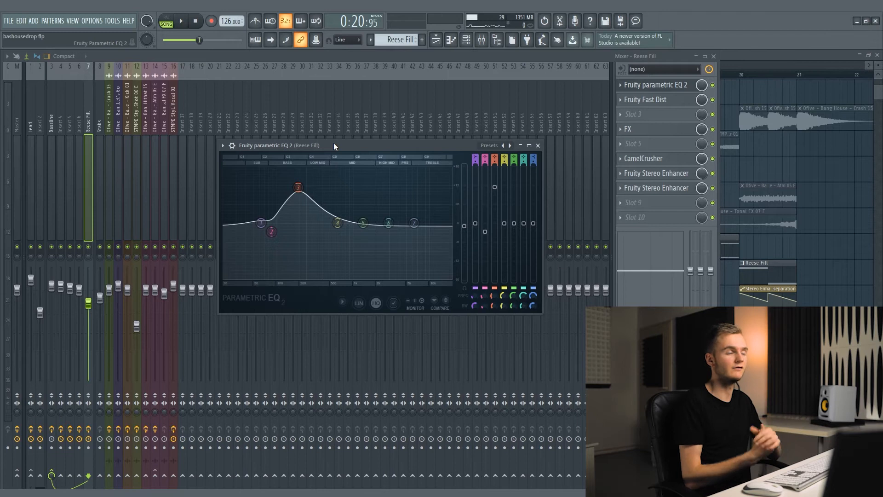
{"action": "left_click", "coordinate": [537, 145]}
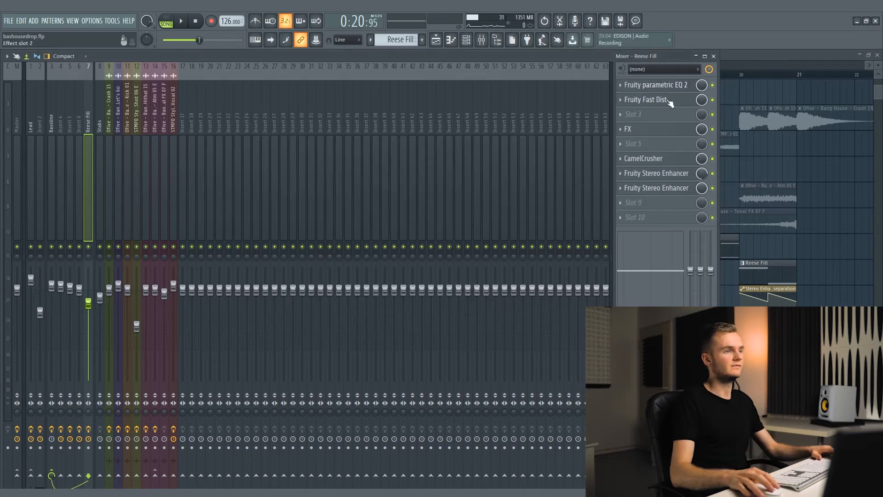
{"action": "left_click", "coordinate": [646, 99]}
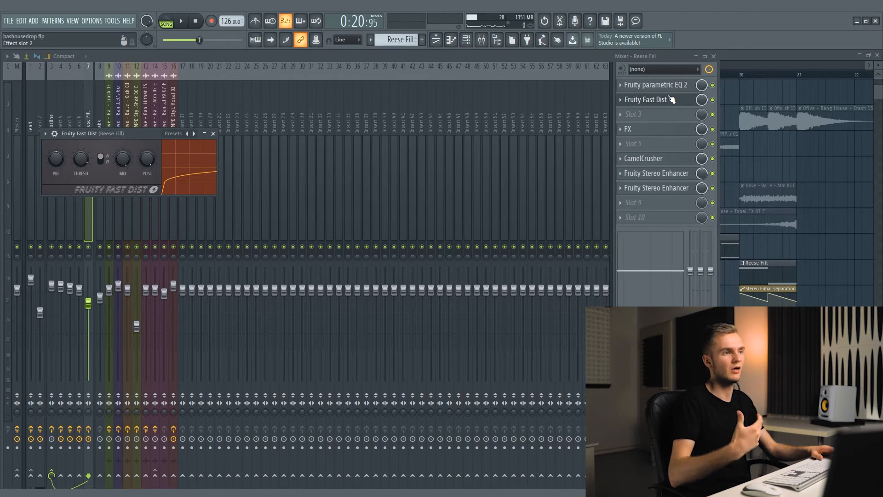
{"action": "left_click", "coordinate": [627, 129]}
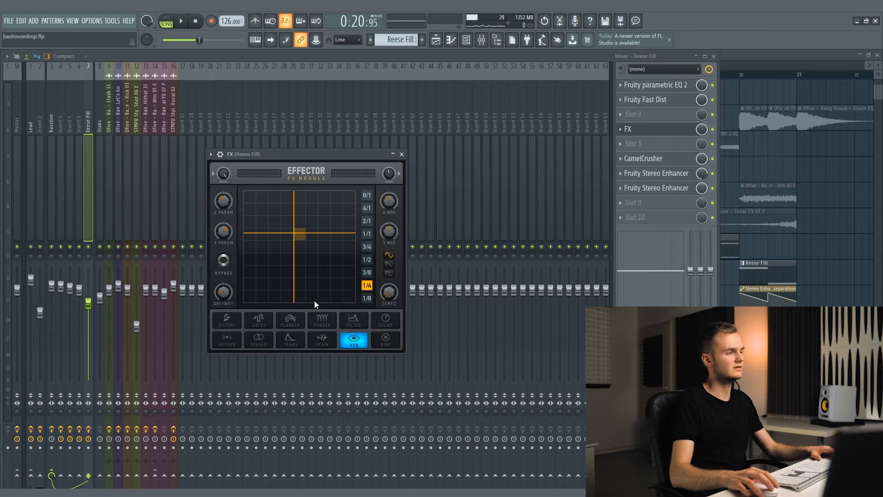
{"action": "mouse_move", "coordinate": [306, 282]}
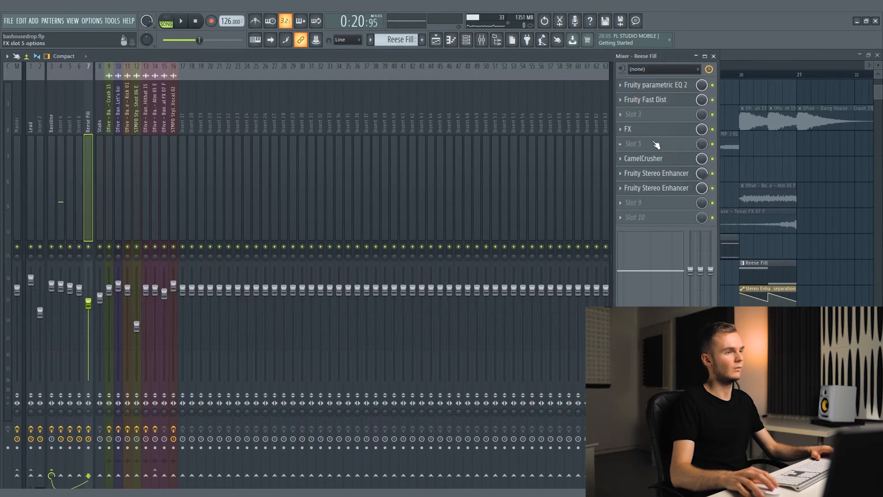
Step: Reopen the Effector, then show the Reese Fill CamelCrusher with its American Crunch patch
{"action": "left_click", "coordinate": [629, 128]}
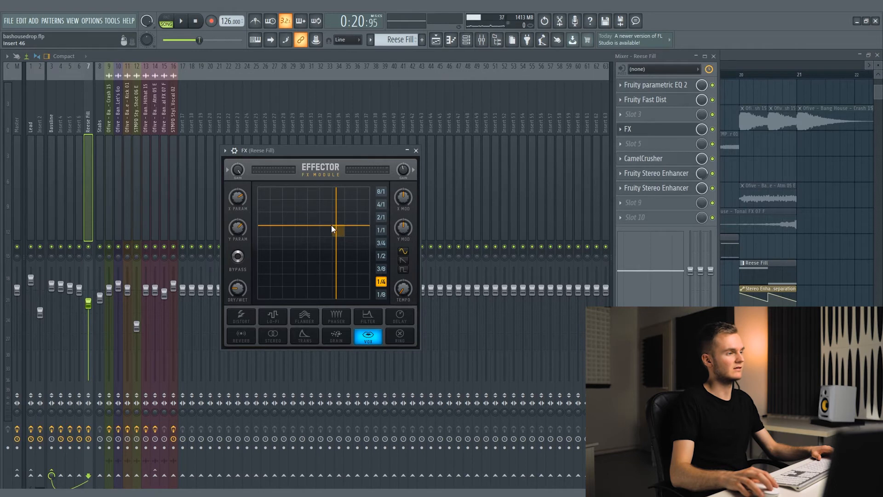
{"action": "left_click_drag", "start_coordinate": [332, 228], "coordinate": [321, 250]}
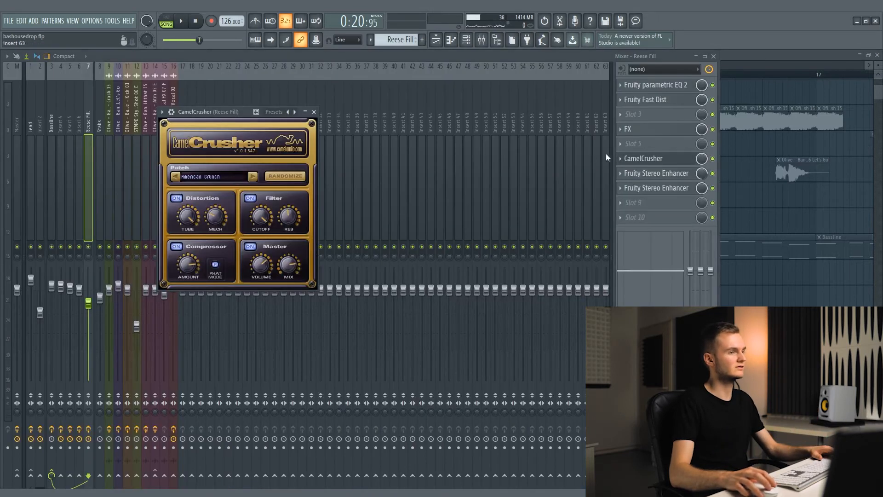
Step: Close CamelCrusher, check the Reese Fill stereo enhancers, and return to the Playlist arrangement
{"action": "left_click", "coordinate": [313, 123]}
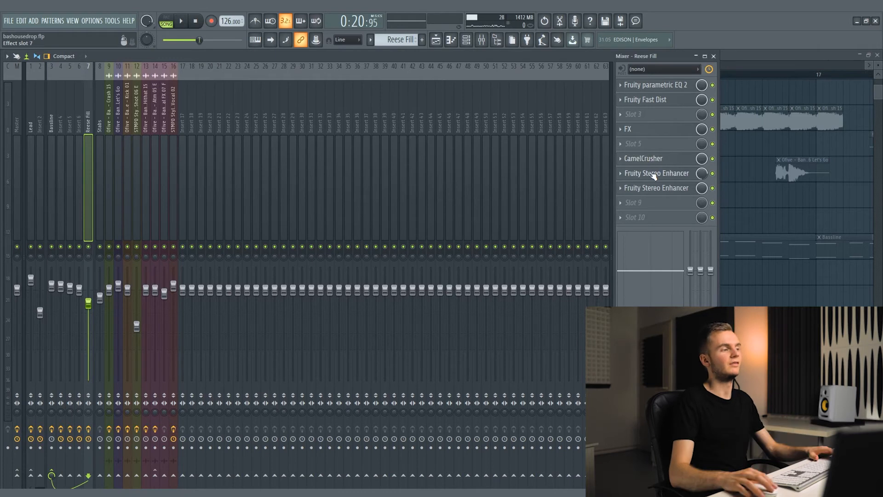
{"action": "left_click", "coordinate": [656, 172]}
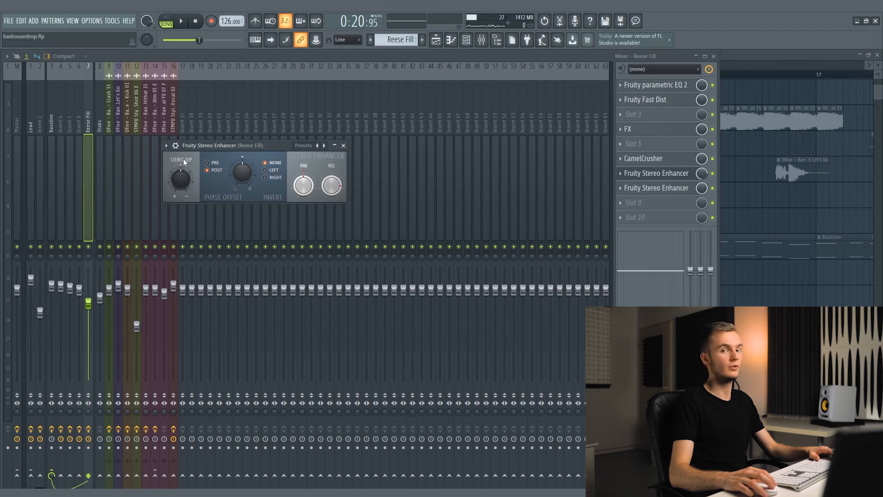
{"action": "left_click", "coordinate": [343, 146]}
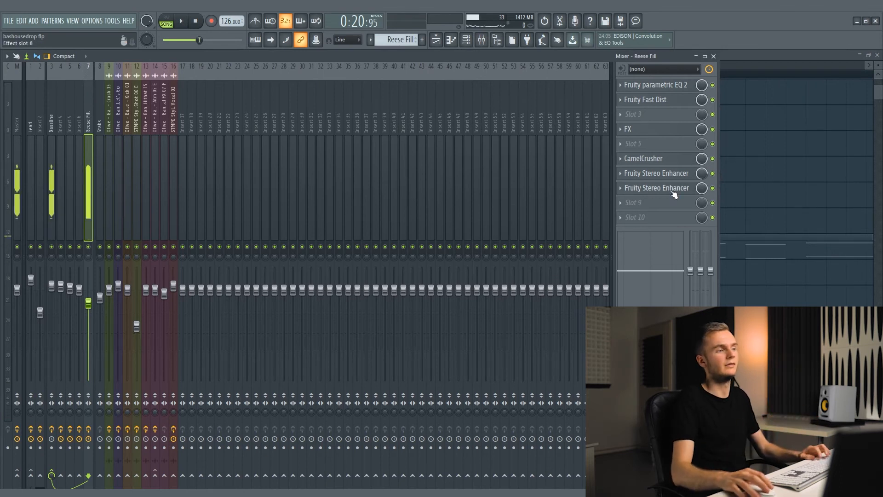
{"action": "left_click", "coordinate": [656, 187]}
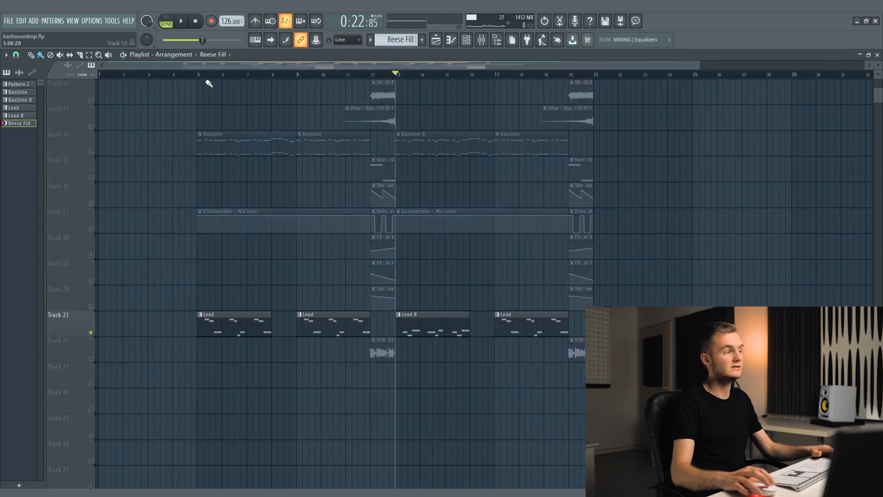
Step: Check the Bang House one-shot's channel settings and start playback near bar 13 on the bass tracks
{"action": "left_click", "coordinate": [464, 40]}
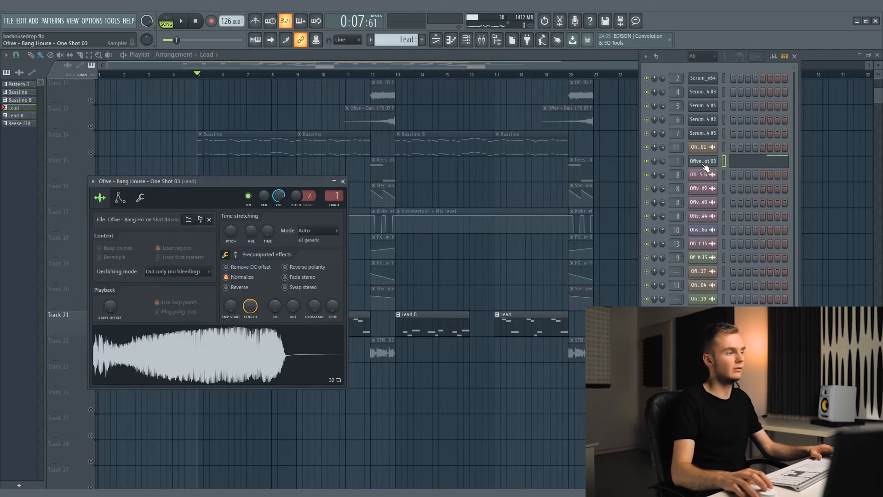
{"action": "left_click", "coordinate": [343, 180]}
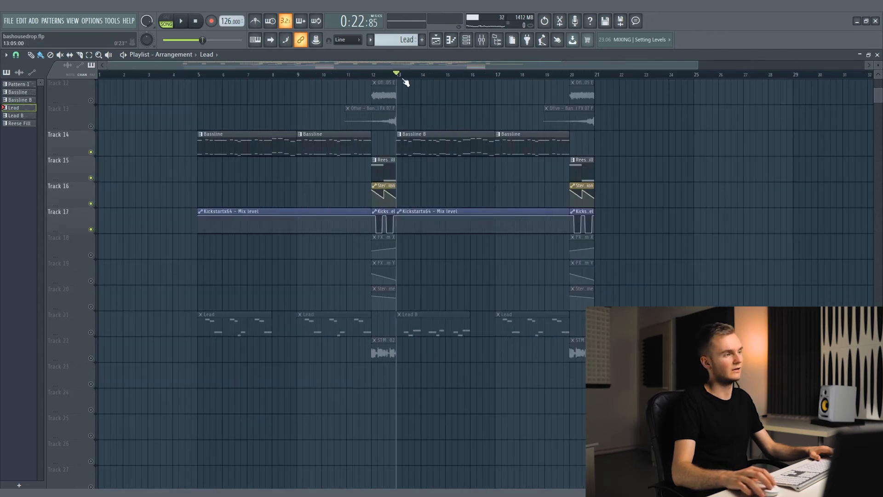
{"action": "left_click_drag", "start_coordinate": [397, 80], "coordinate": [496, 79]}
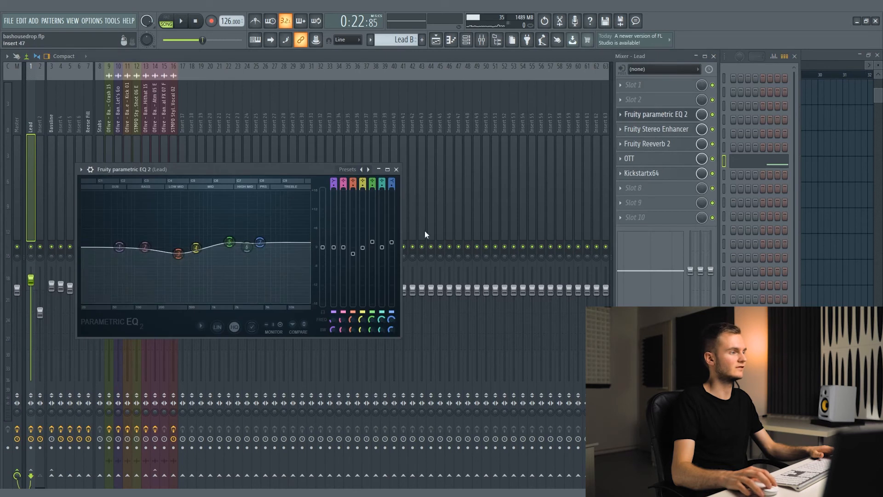
Step: Boost the Lead EQ's band 5 to about 1774 Hz +2.9 dB
{"action": "left_click_drag", "start_coordinate": [246, 247], "coordinate": [234, 239]}
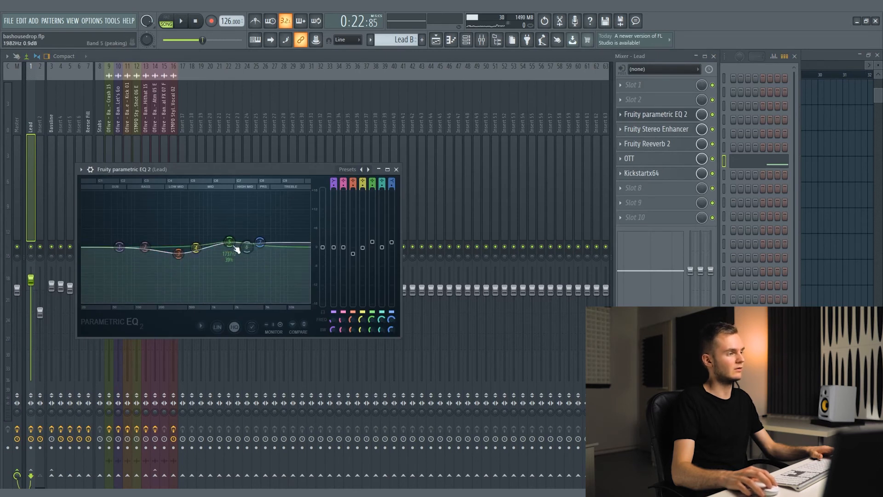
{"action": "left_click_drag", "start_coordinate": [231, 242], "coordinate": [228, 240]}
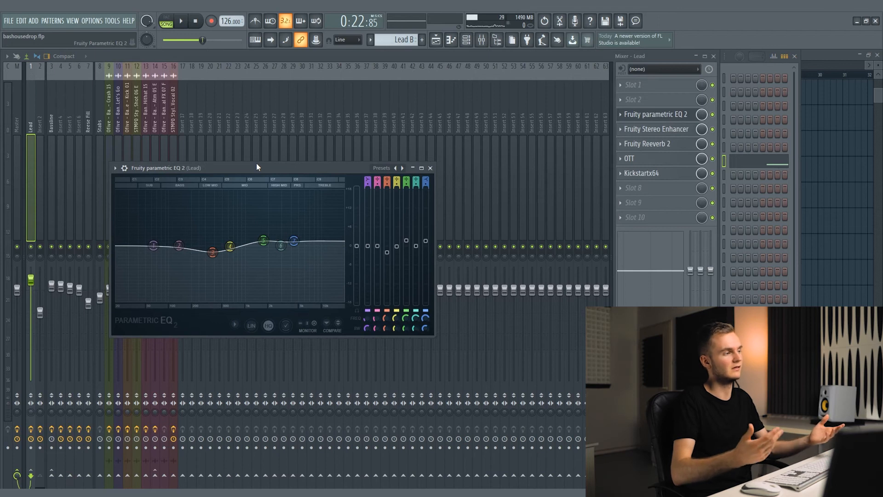
{"action": "left_click_drag", "start_coordinate": [263, 238], "coordinate": [265, 239]}
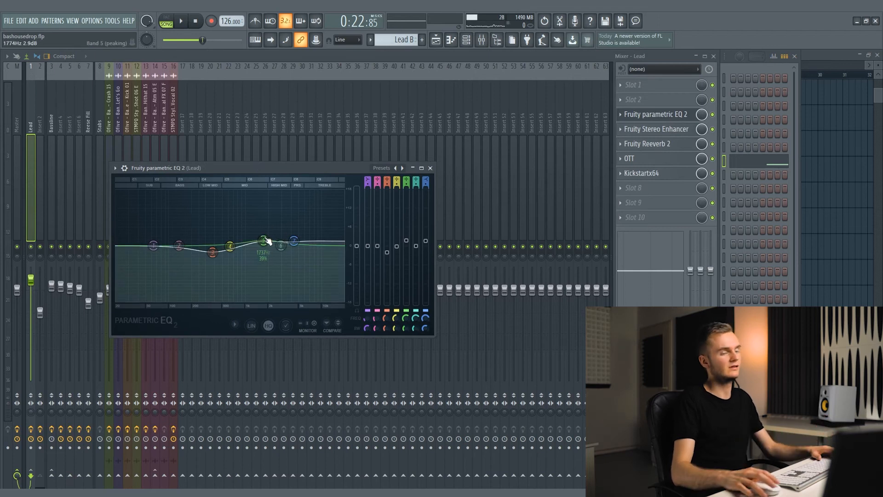
{"action": "left_click_drag", "start_coordinate": [280, 243], "coordinate": [293, 238]}
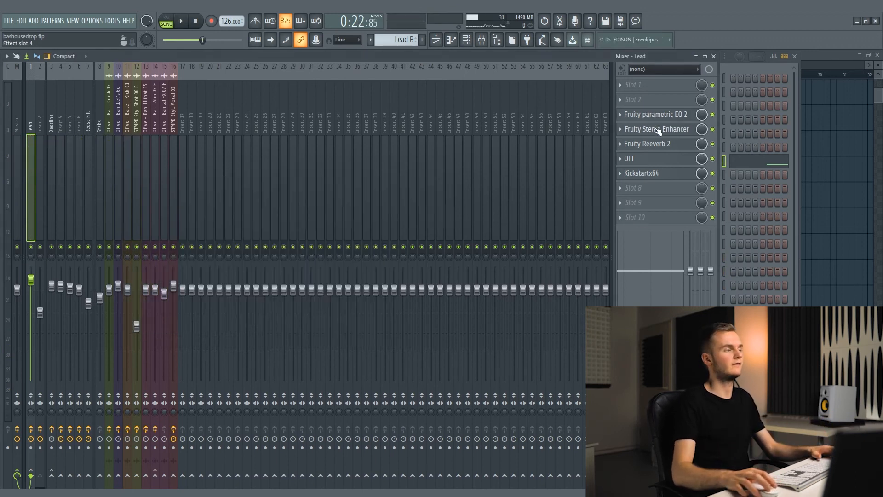
{"action": "left_click", "coordinate": [656, 129]}
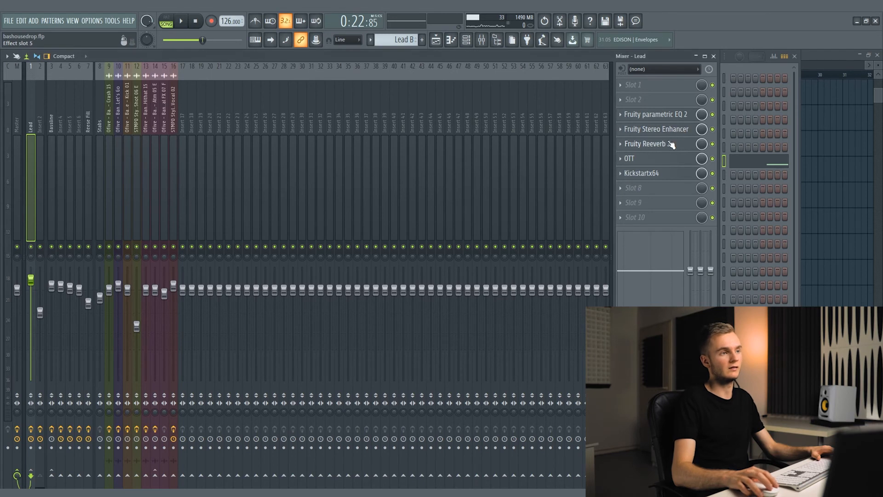
{"action": "left_click", "coordinate": [647, 143]}
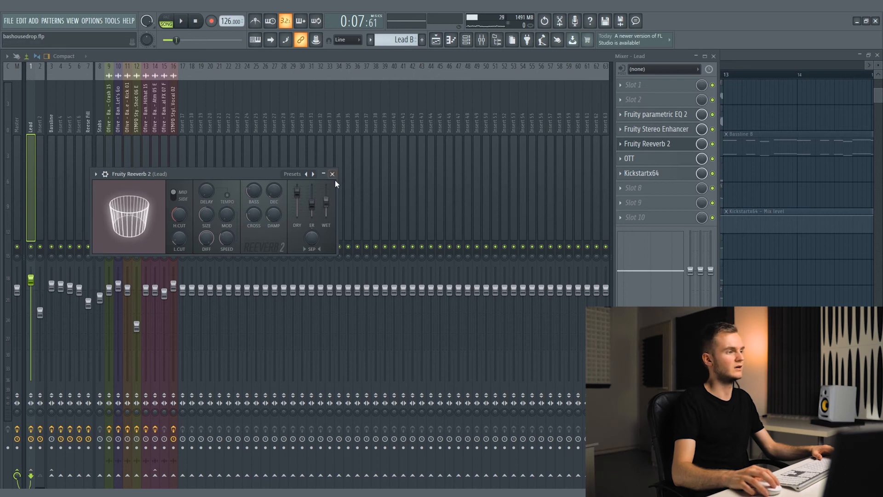
{"action": "left_click", "coordinate": [629, 159]}
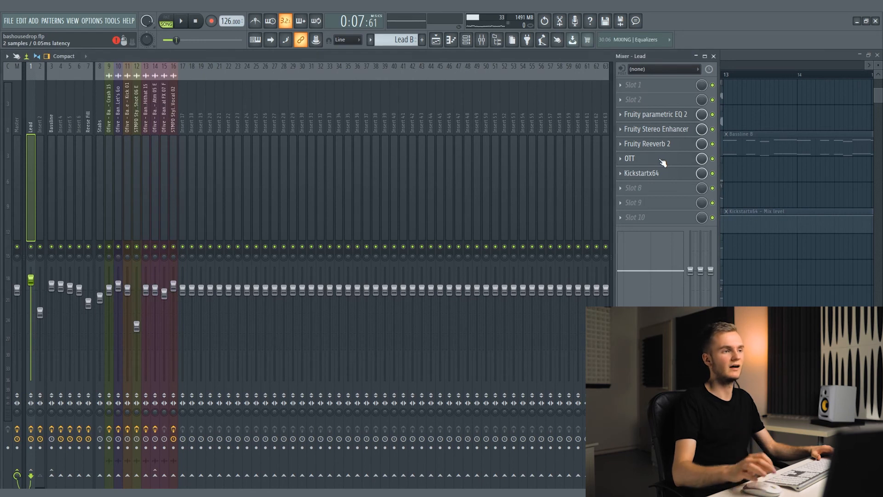
{"action": "left_click", "coordinate": [642, 173]}
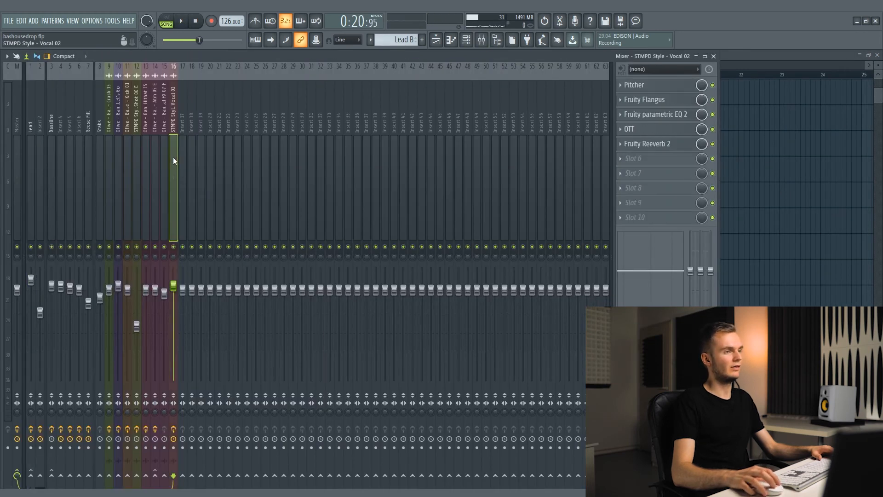
Step: Show STMPD Style Vocal 02's chain and inspect its Pitcher pitch-correction, centring the window
{"action": "left_click", "coordinate": [634, 85]}
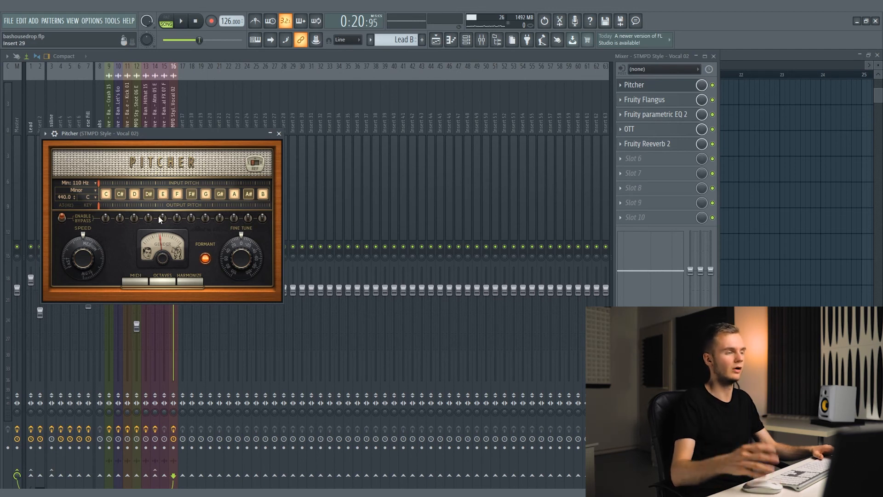
{"action": "left_click", "coordinate": [279, 134]}
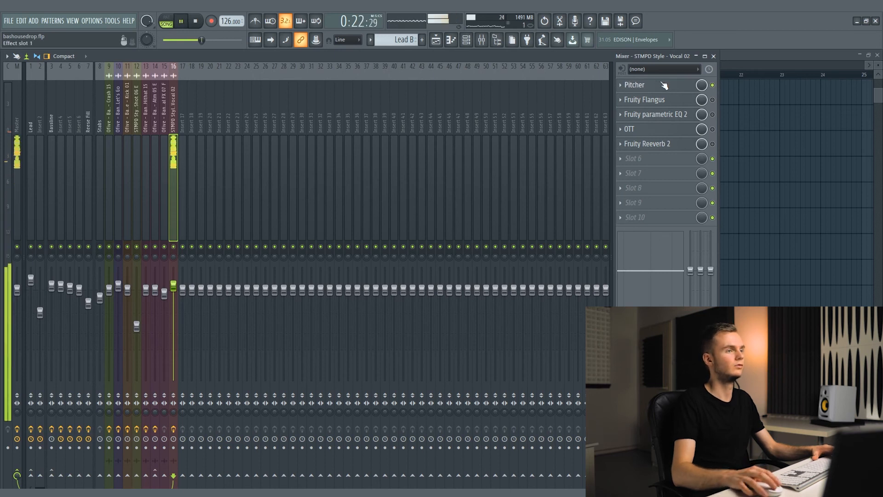
{"action": "left_click", "coordinate": [635, 84]}
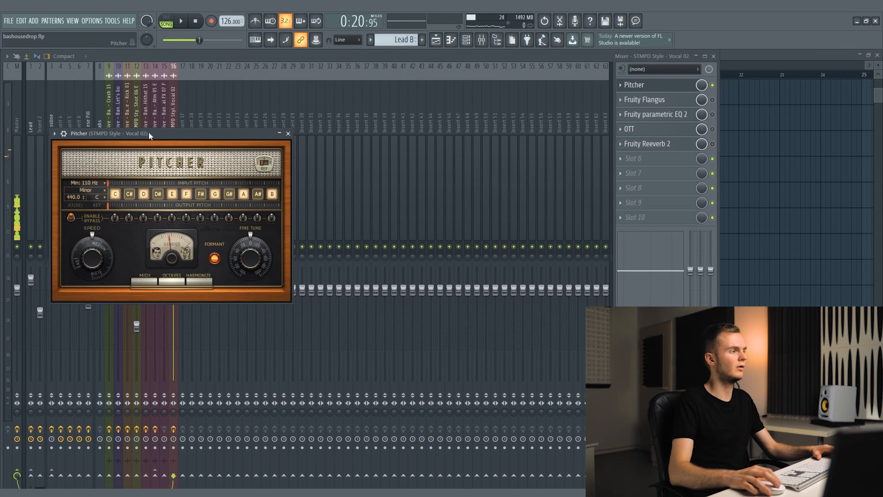
{"action": "left_click_drag", "start_coordinate": [149, 133], "coordinate": [348, 177]}
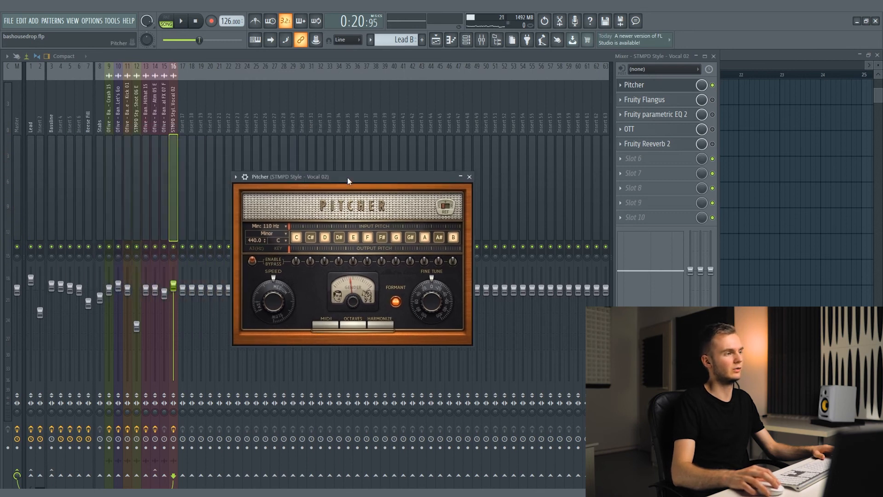
{"action": "left_click_drag", "start_coordinate": [347, 177], "coordinate": [395, 180]}
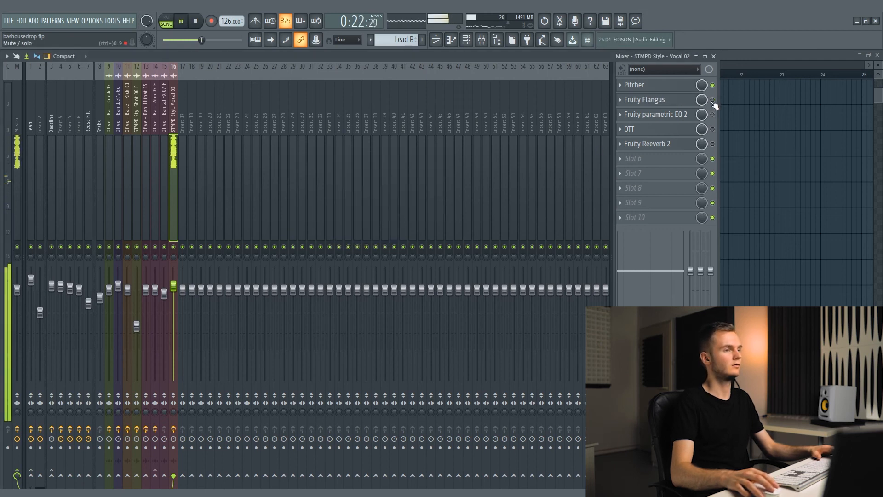
{"action": "left_click", "coordinate": [654, 114]}
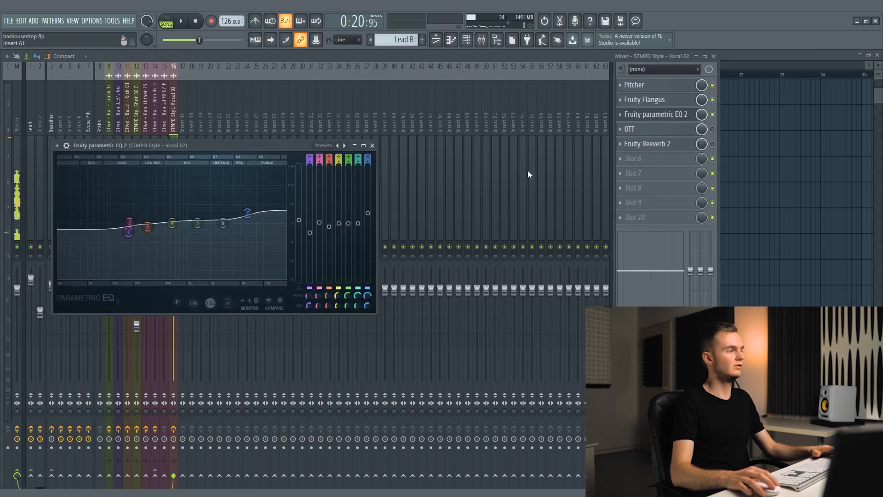
{"action": "left_click_drag", "start_coordinate": [129, 228], "coordinate": [129, 232]}
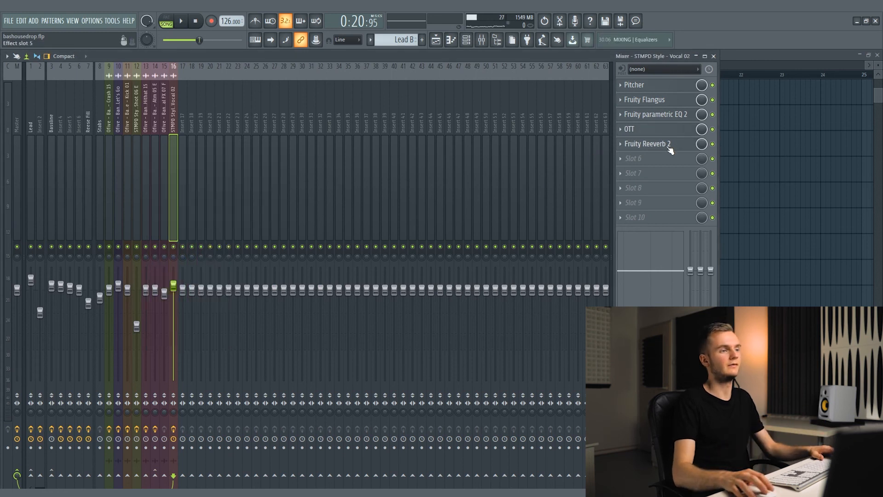
{"action": "left_click", "coordinate": [647, 144]}
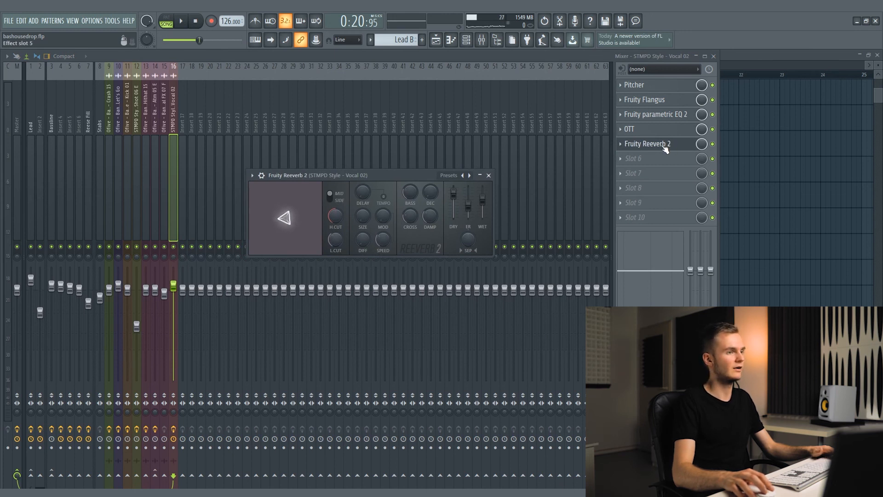
{"action": "left_click_drag", "start_coordinate": [363, 223], "coordinate": [363, 215]}
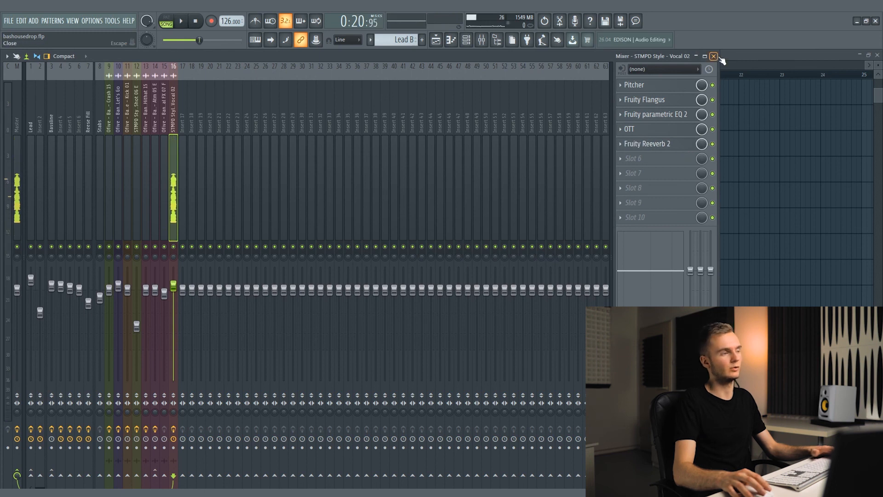
Step: Close the Mixer to reveal the playlist with Bassline, Kickstart automation and Lead clips
{"action": "left_click", "coordinate": [713, 56]}
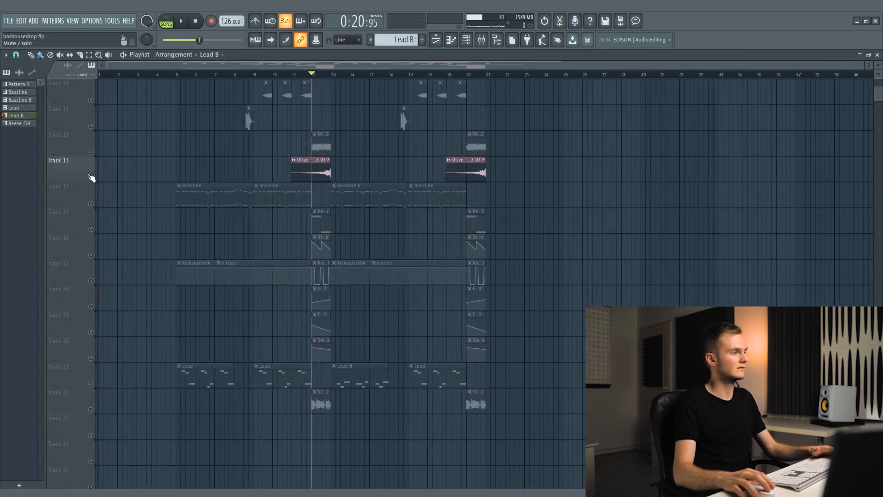